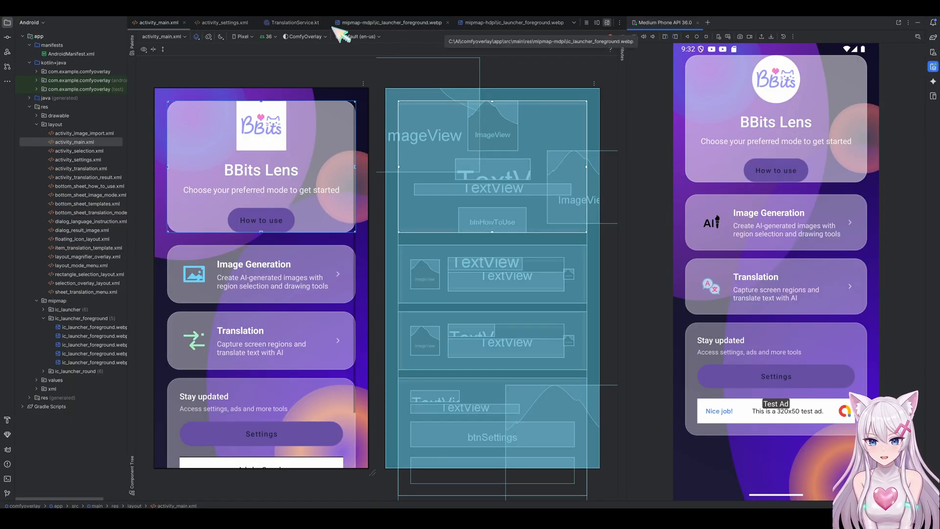
# Step: Scroll the bbits.app home page, then visit the Apps & Games page and the character Vote page
pyautogui.click(295, 22)
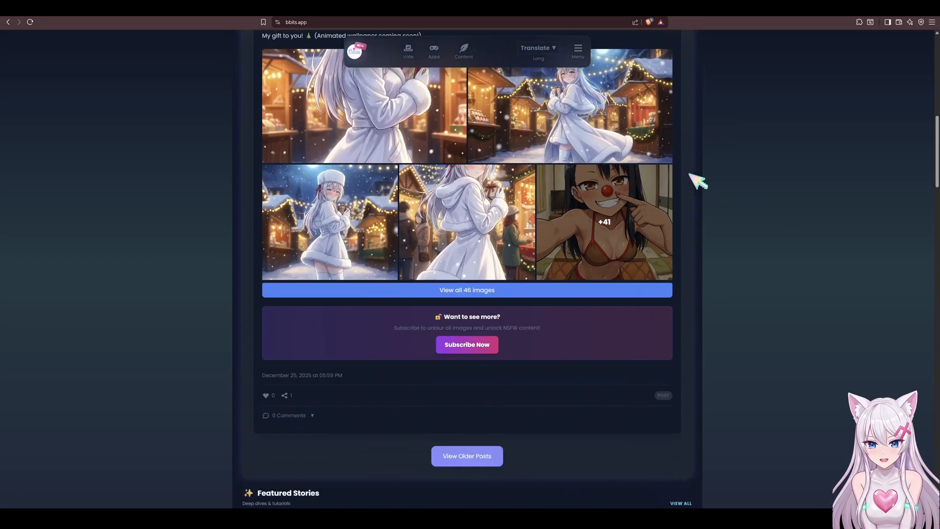
pyautogui.scroll(-3)
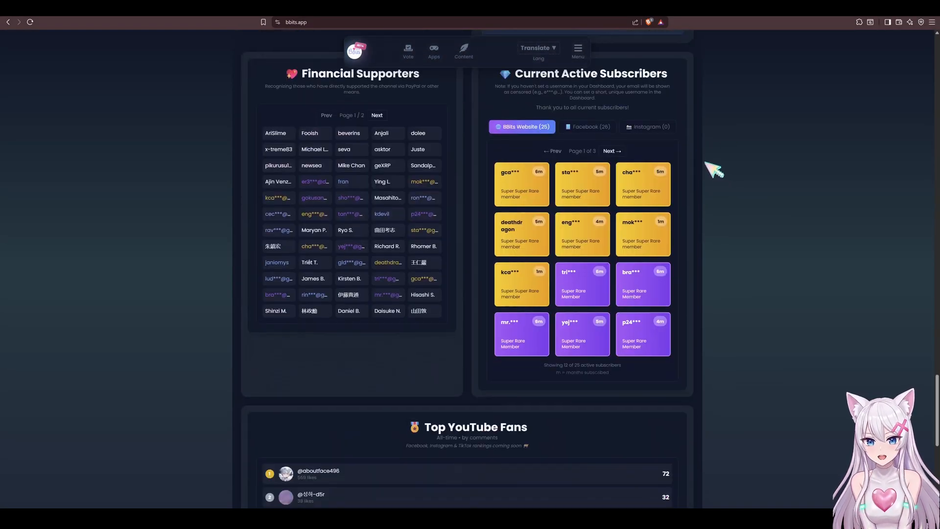
pyautogui.click(433, 51)
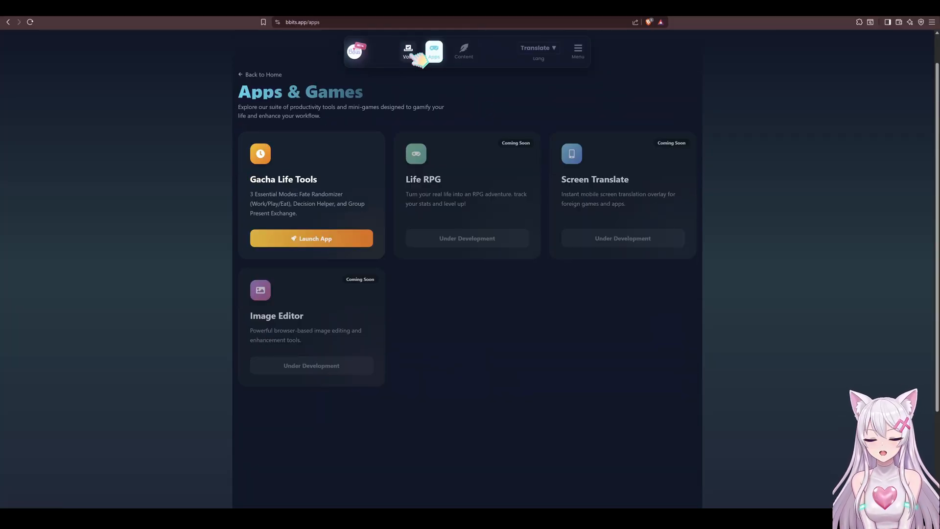
pyautogui.click(408, 51)
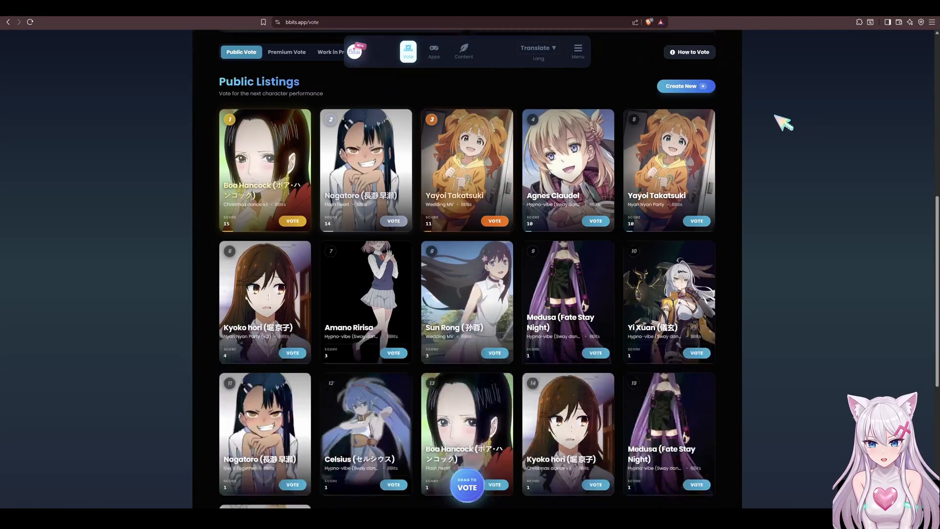
pyautogui.click(463, 51)
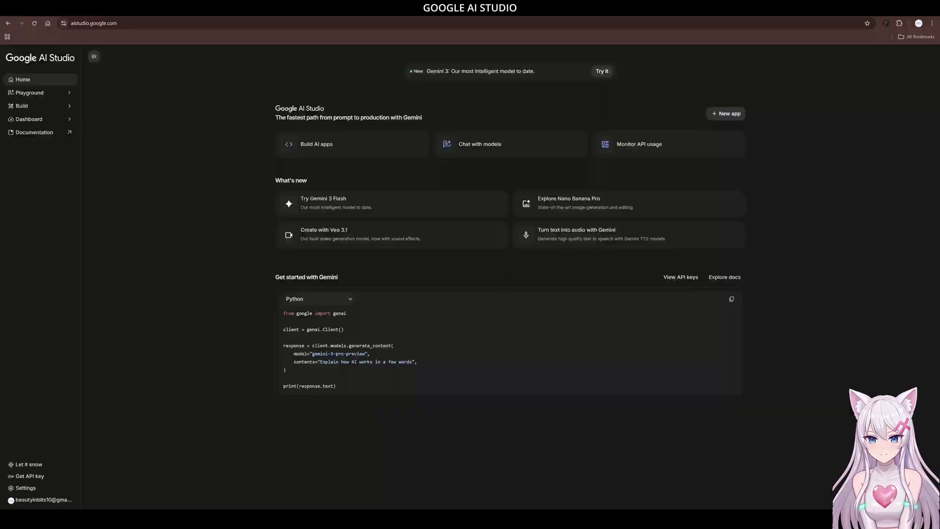
pyautogui.moveTo(276, 183)
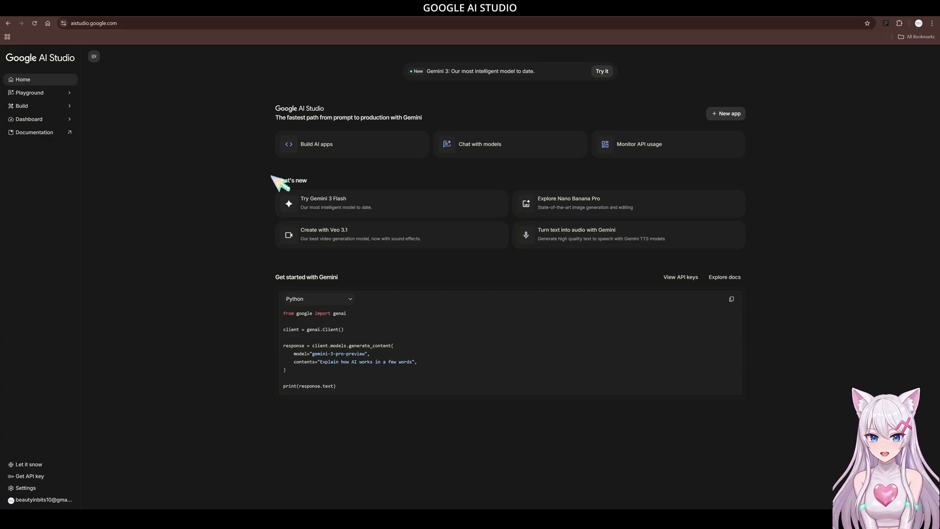
pyautogui.moveTo(663, 148)
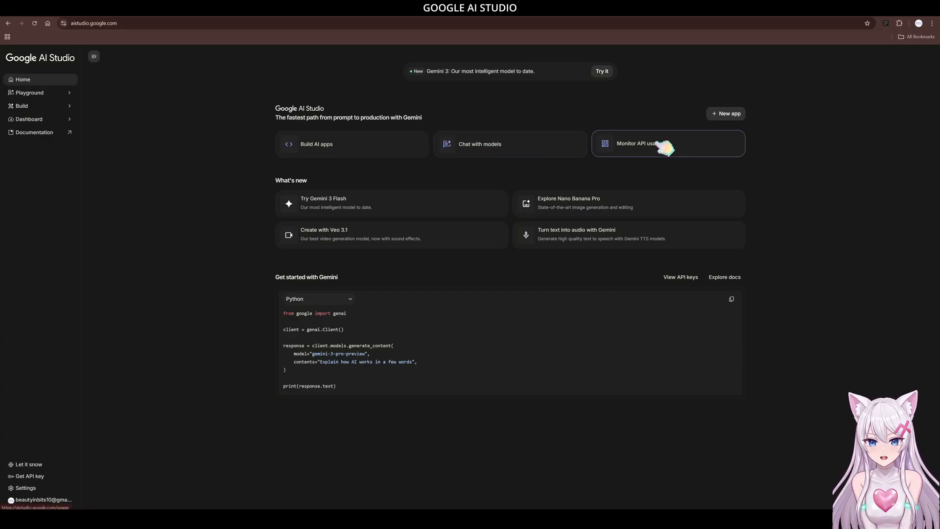
# Step: Browse the Build Gallery down to Immersive Games & 3D Worlds and open Voxel Toy Box
pyautogui.click(316, 144)
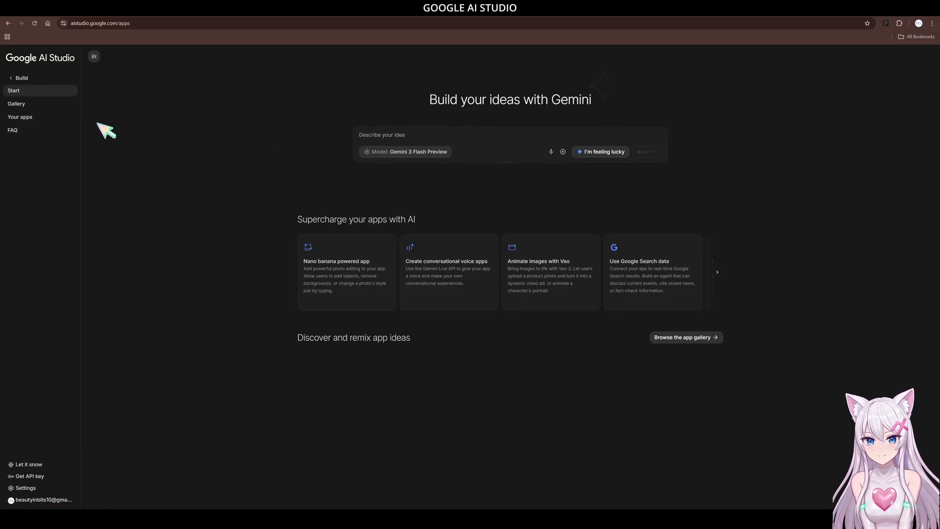
pyautogui.click(16, 103)
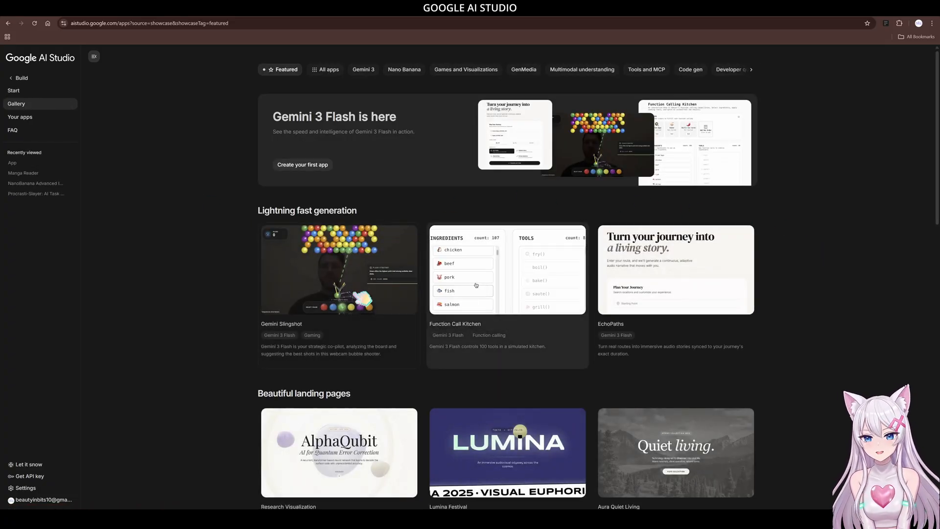
pyautogui.scroll(-3)
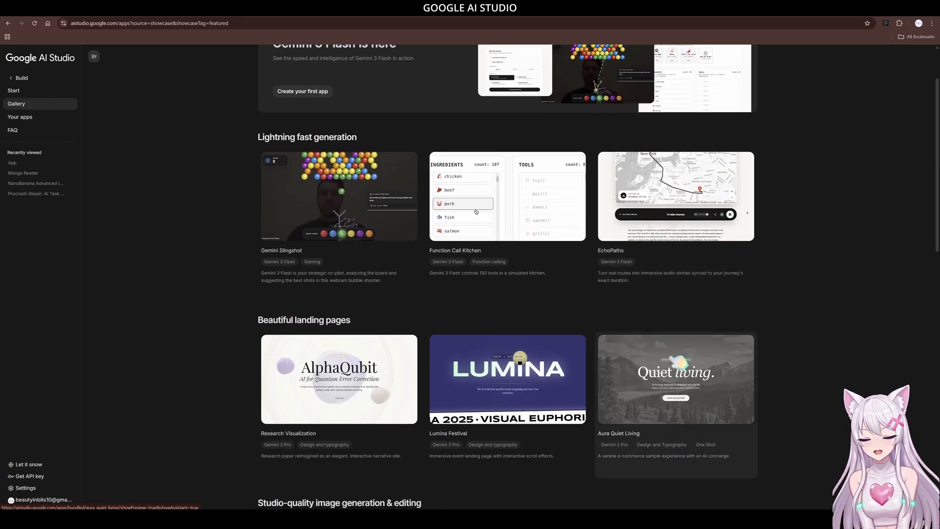
pyautogui.scroll(-3)
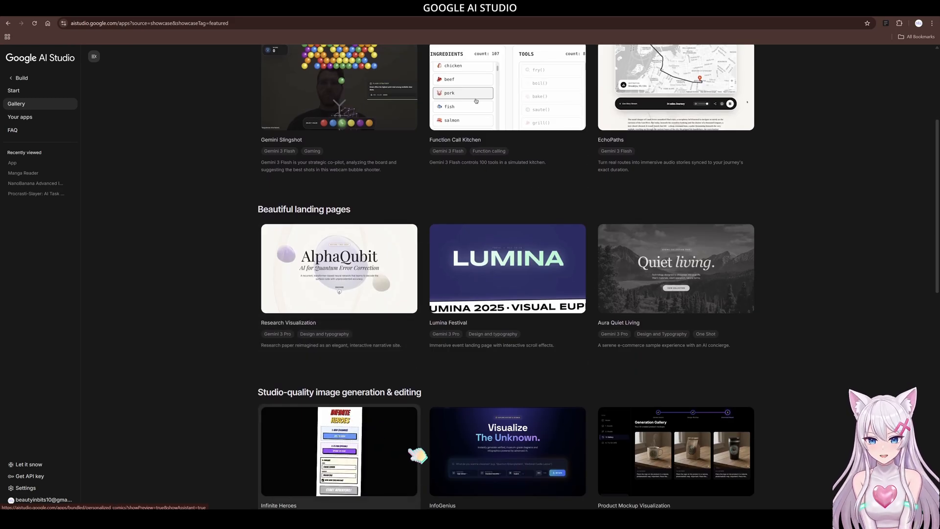
pyautogui.scroll(-3)
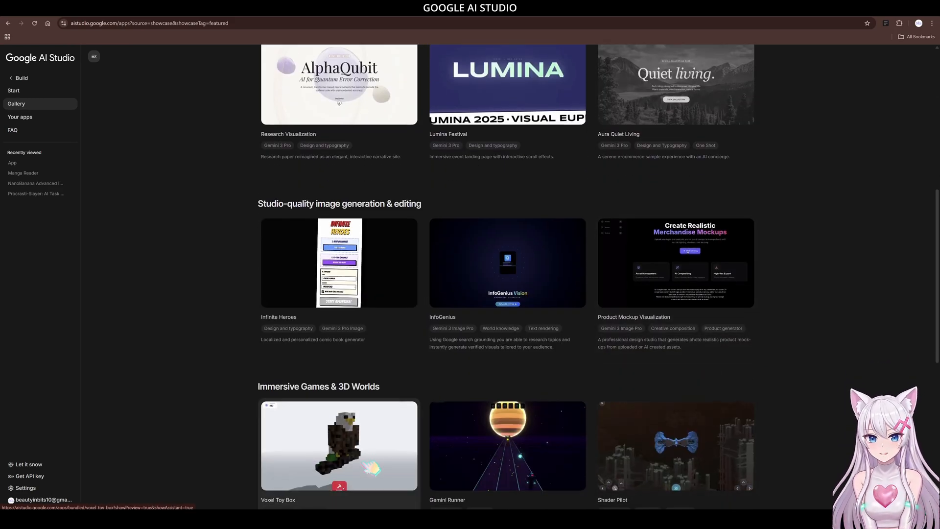
pyautogui.click(339, 446)
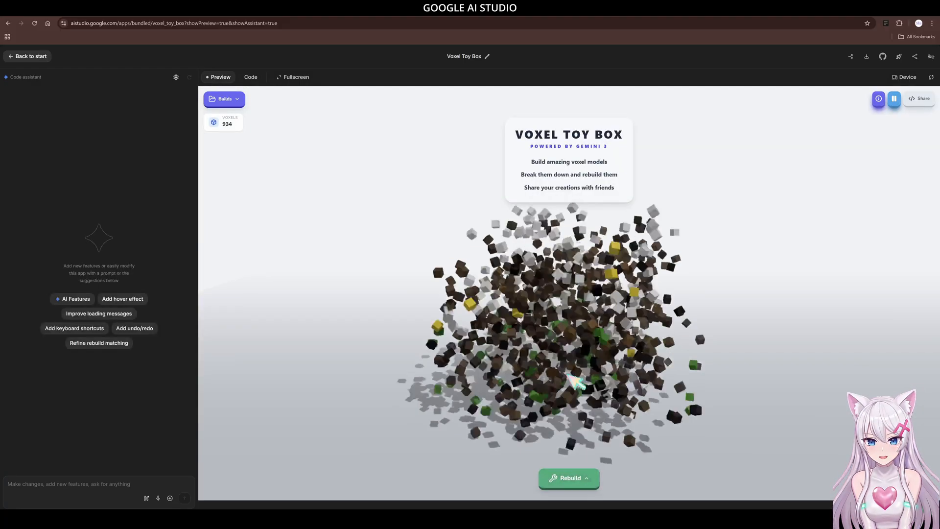
pyautogui.click(568, 477)
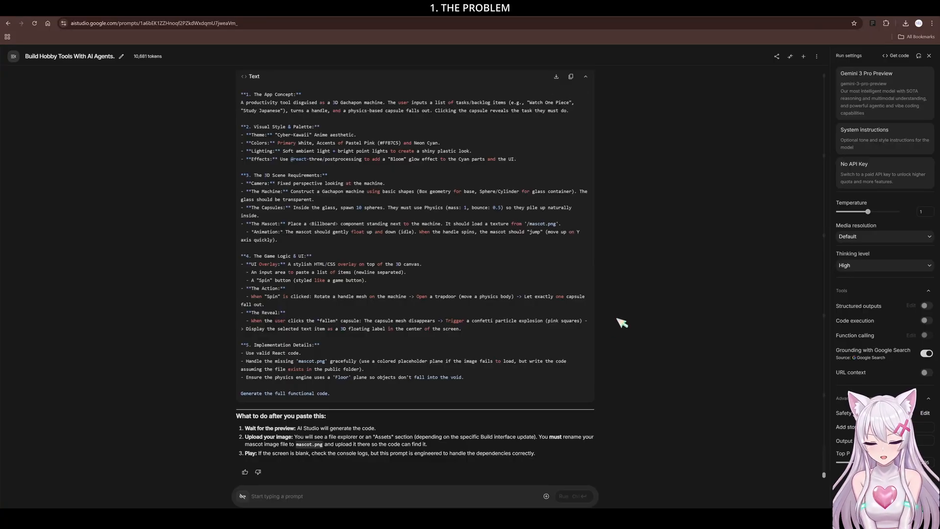
pyautogui.moveTo(569, 92)
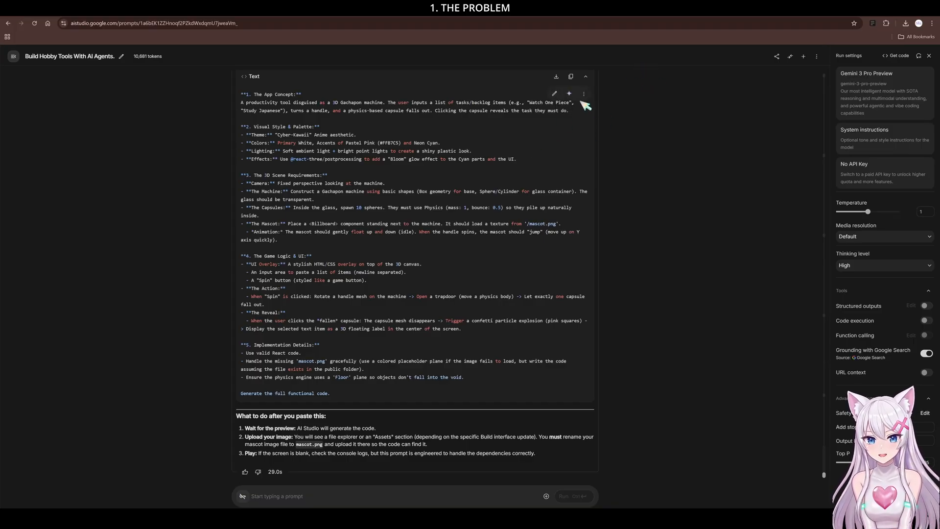
# Step: Copy the gacha machine prompt text and go to the Build page from the sidebar
pyautogui.click(570, 76)
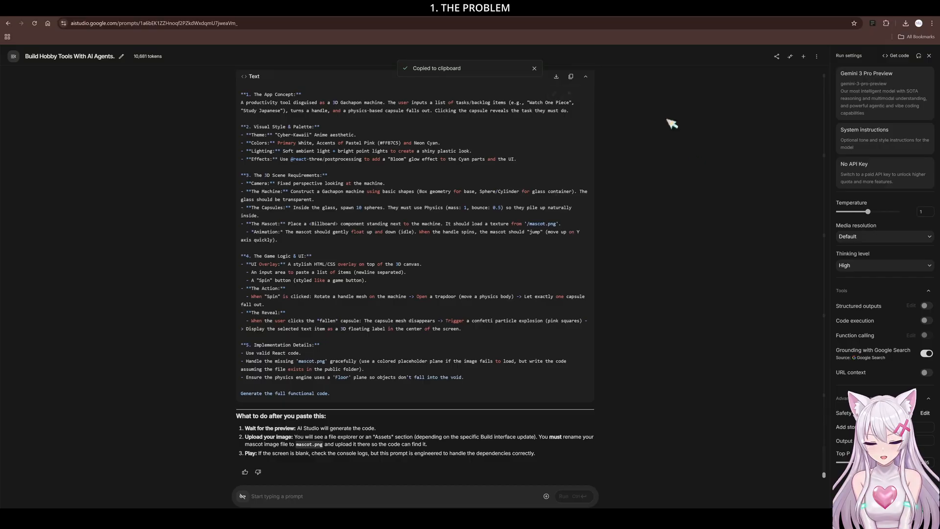
pyautogui.moveTo(780, 172)
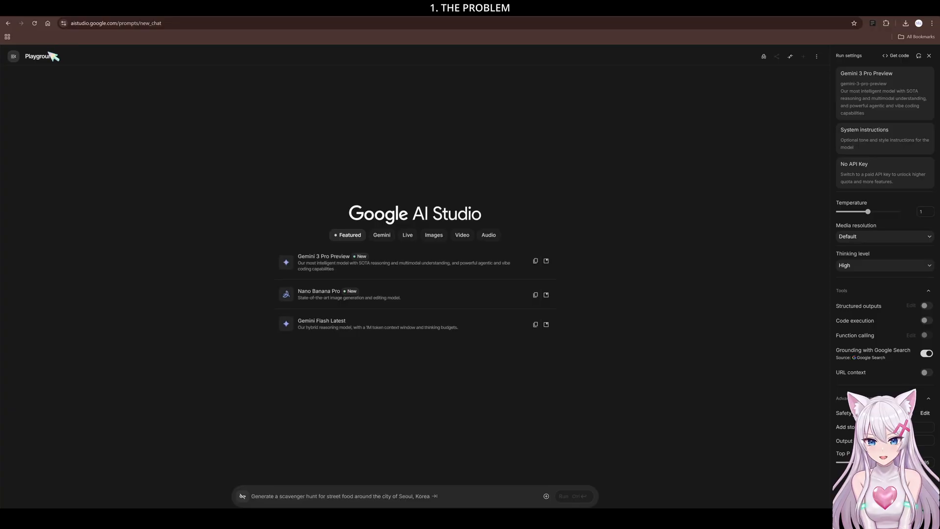
pyautogui.click(12, 56)
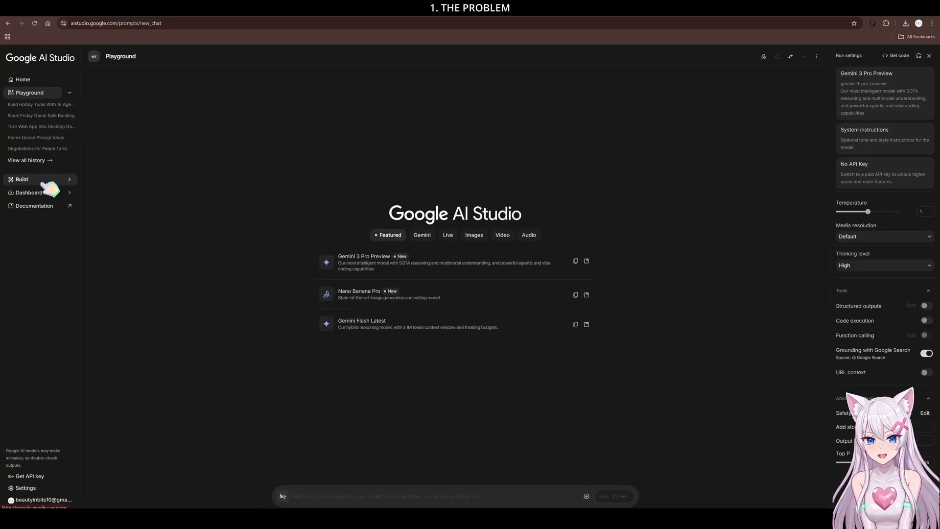
pyautogui.click(21, 179)
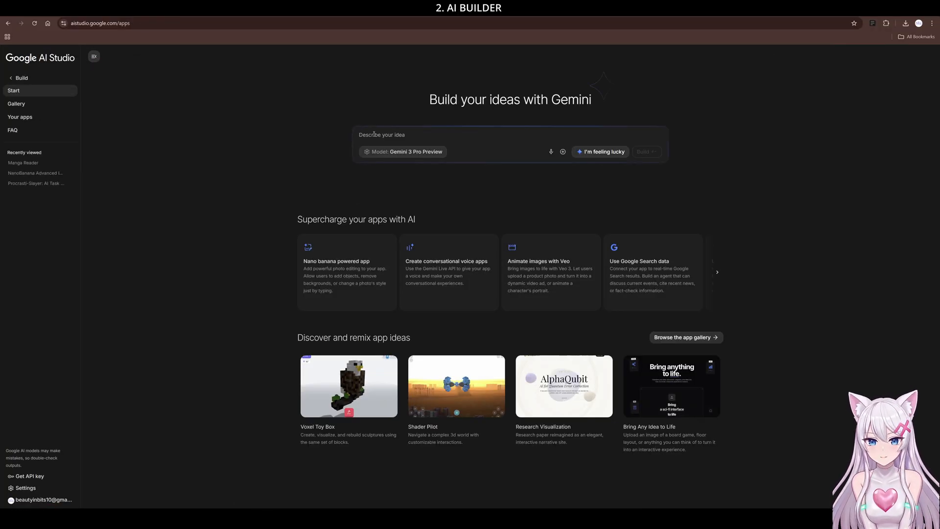
# Step: Append 'Generate the full functional code.' to the pasted prompt and build the app
pyautogui.write('Generate the full functional code.')
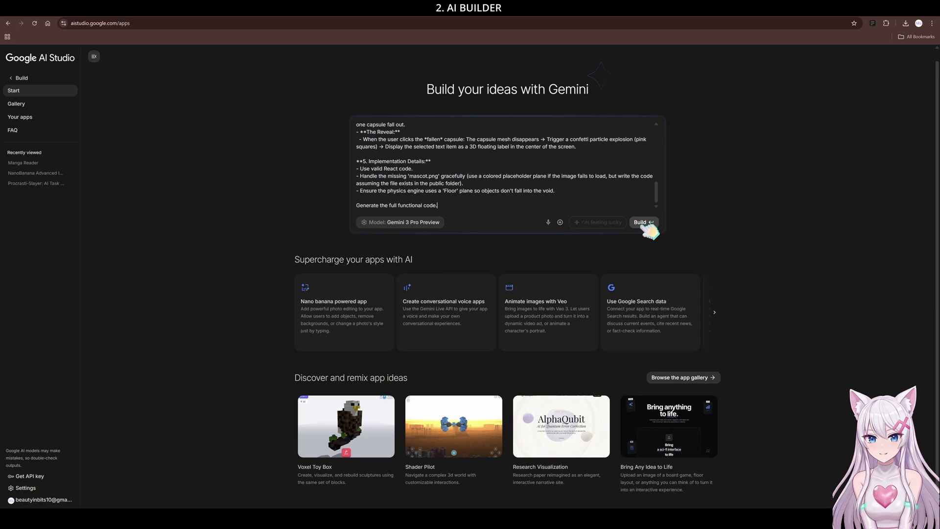
pyautogui.click(640, 223)
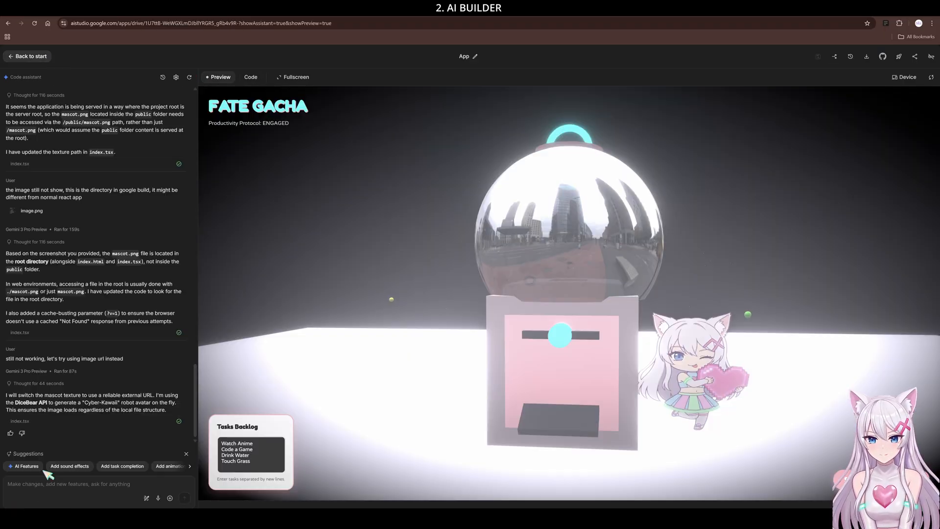
pyautogui.write('ma')
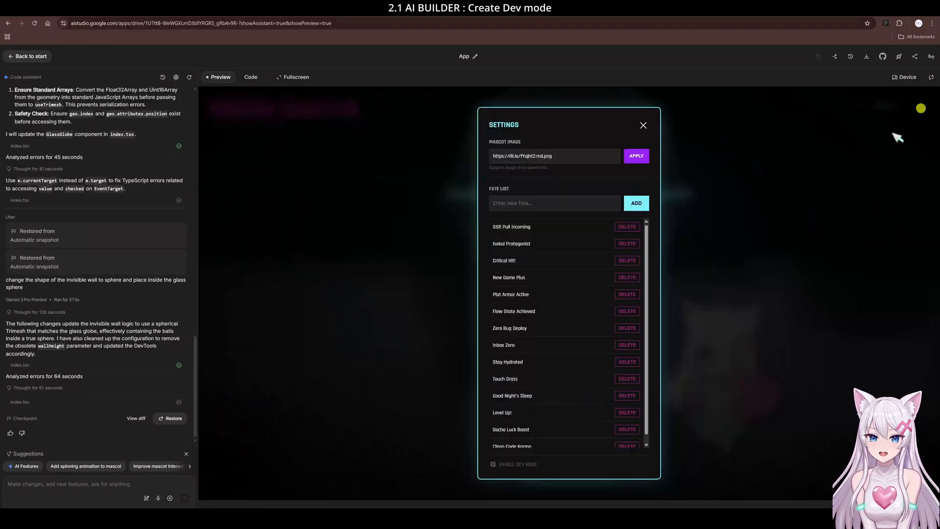
# Step: Tick Enable Dev Mode in the Fate Gacha app's Settings dialog
pyautogui.click(493, 464)
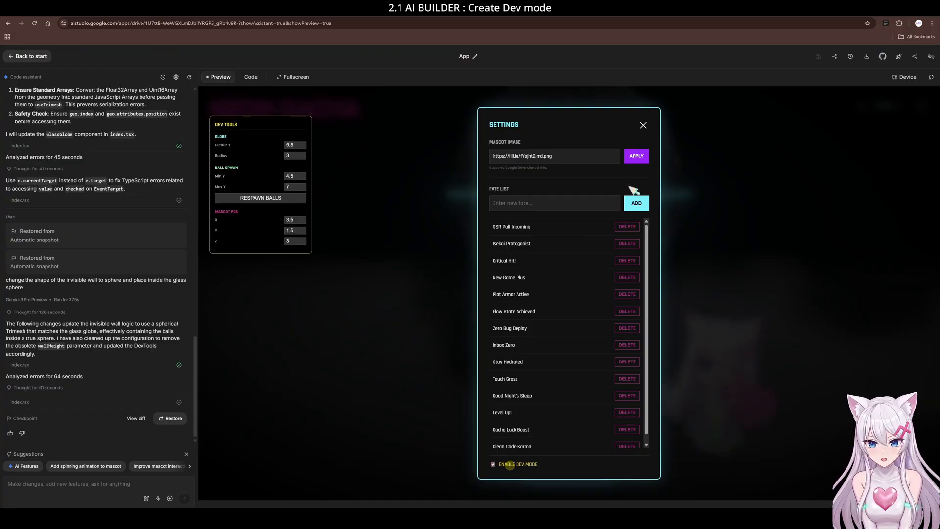
pyautogui.click(642, 125)
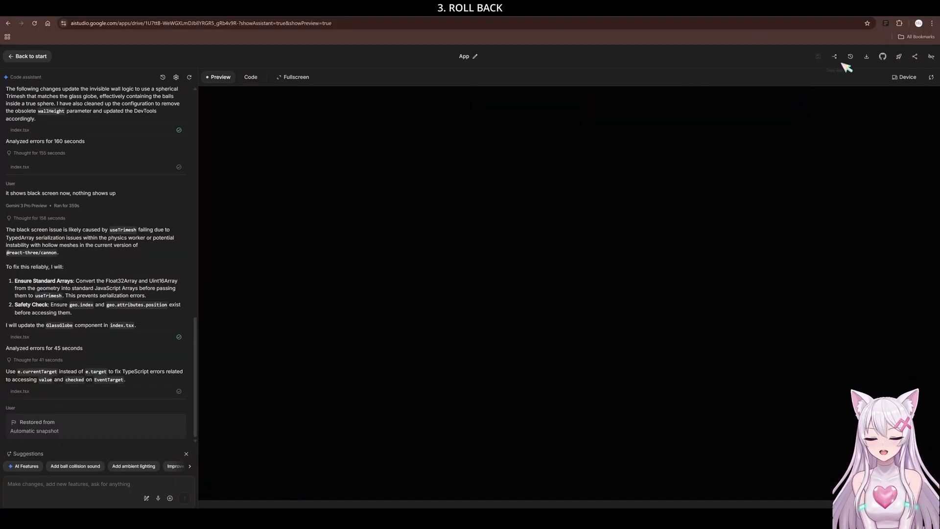
# Step: Restore the app to an earlier automatic snapshot from the version history list
pyautogui.click(855, 57)
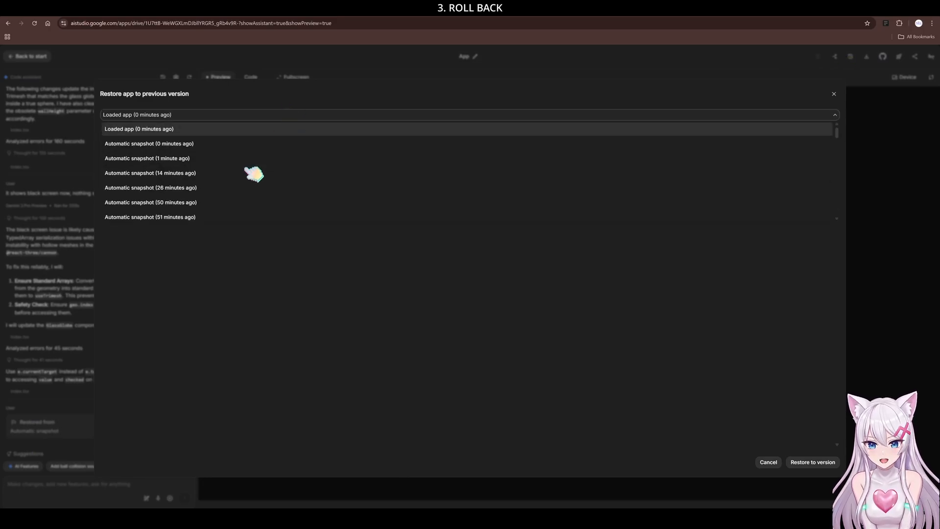
pyautogui.click(151, 188)
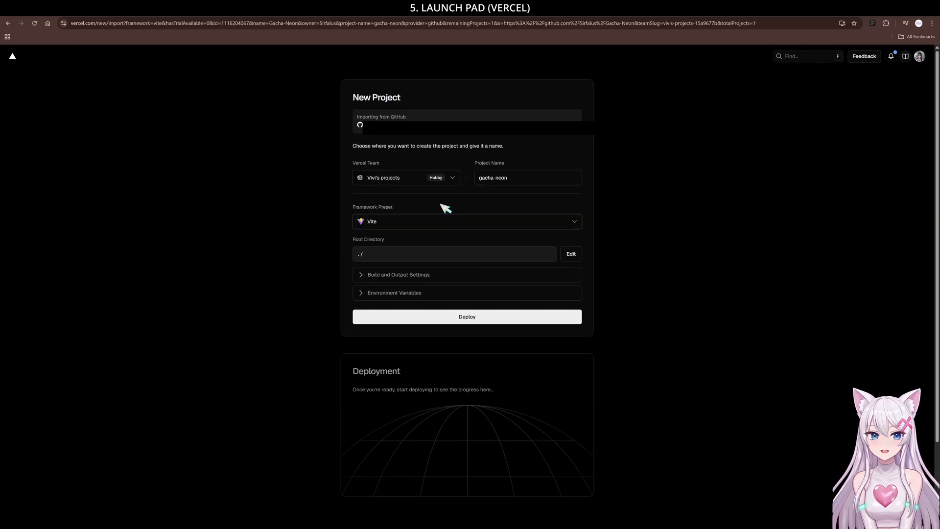
# Step: Deploy gacha-neon from Vercel's New Project page with the Vite preset selected
pyautogui.click(467, 317)
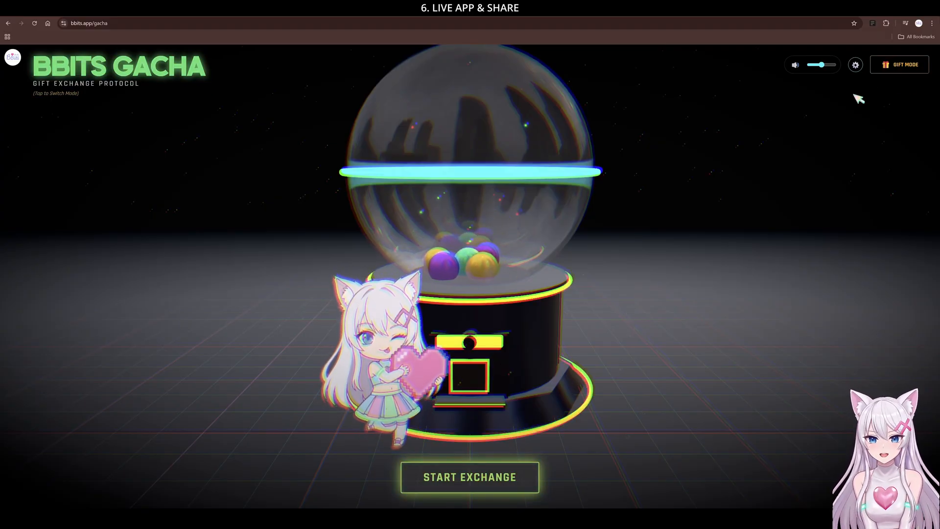
# Step: Switch the machine to Squad Mode and review the system configuration's squad list
pyautogui.click(899, 64)
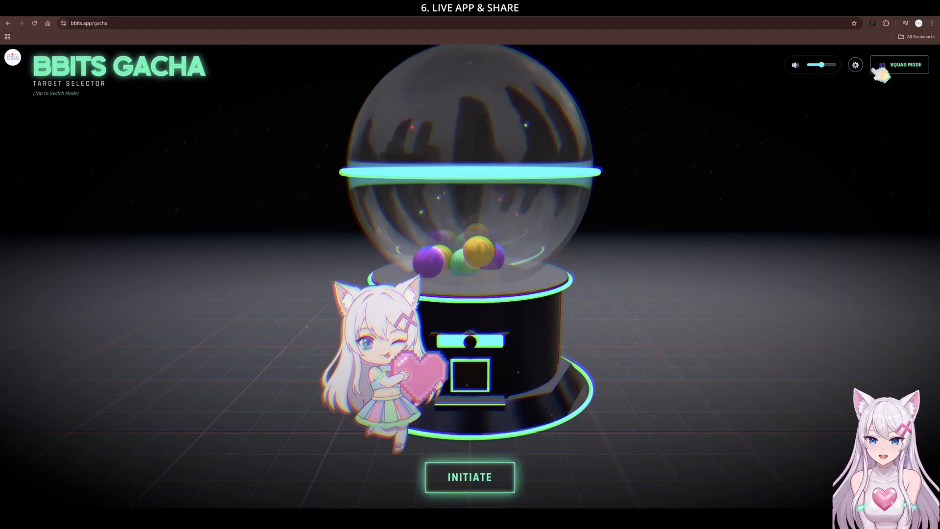
pyautogui.click(855, 64)
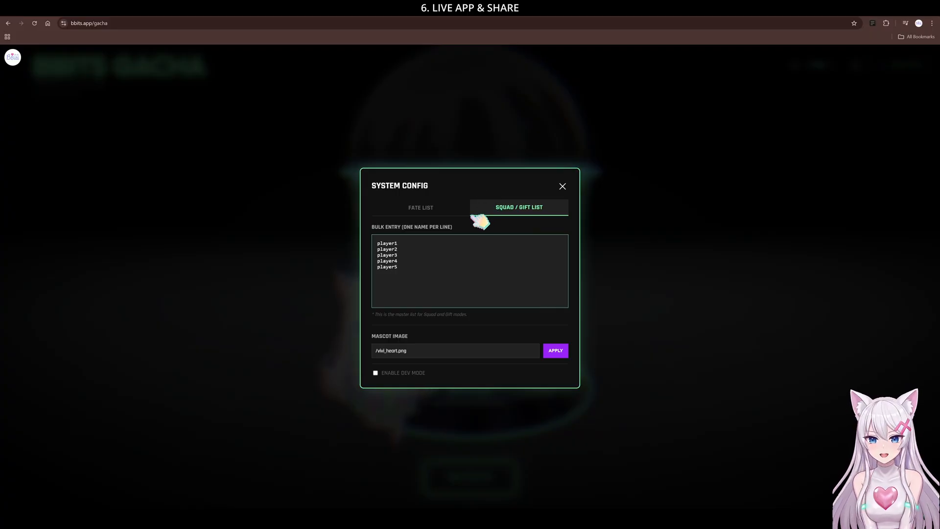
pyautogui.click(561, 186)
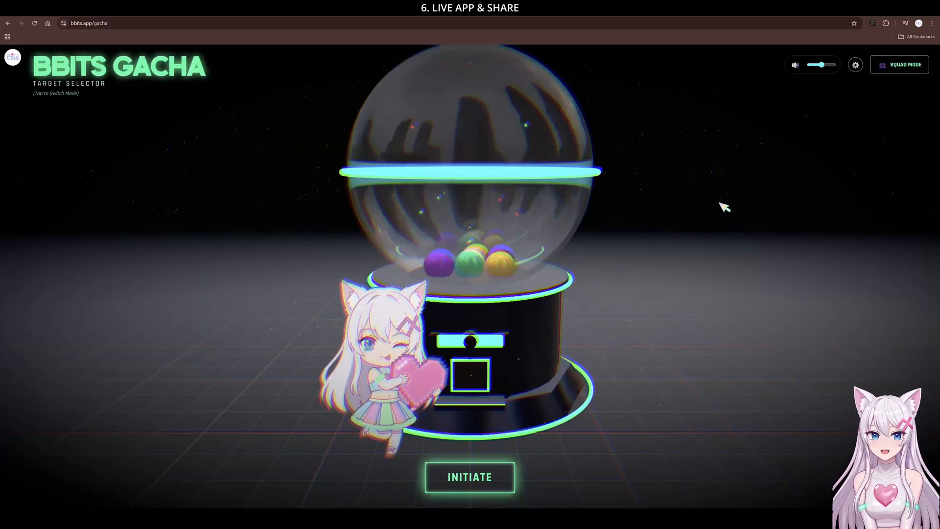
# Step: Run a squad draw, claim the prize, and dismiss the Player Five and Player Three results
pyautogui.click(469, 477)
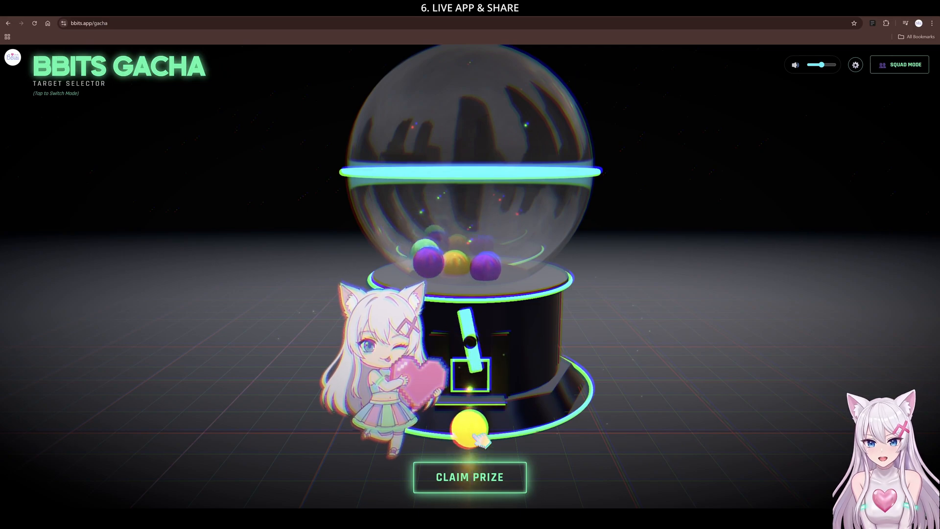
pyautogui.click(469, 475)
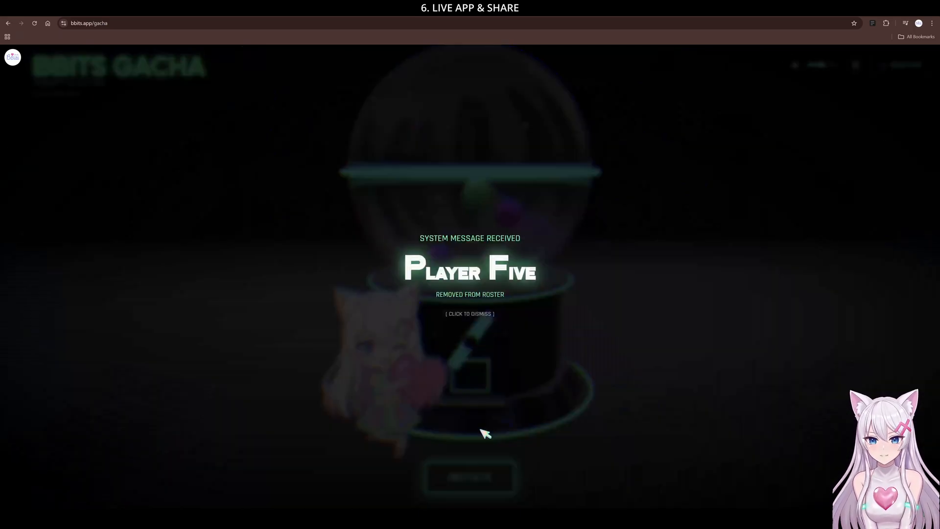
pyautogui.click(470, 313)
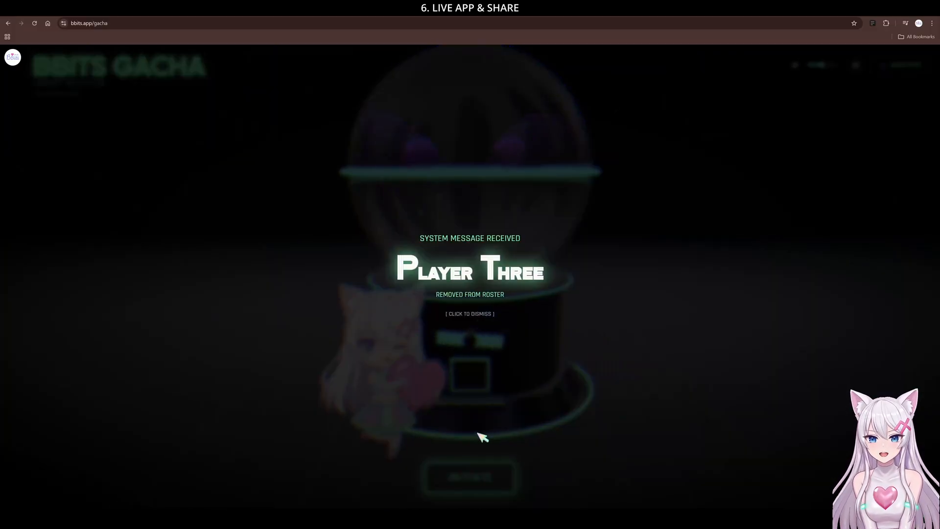
pyautogui.click(470, 314)
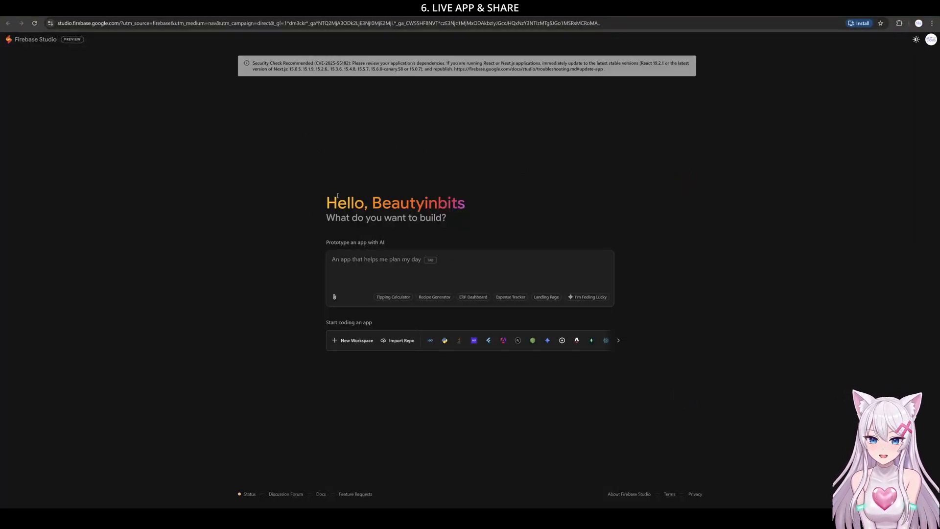
pyautogui.moveTo(737, 478)
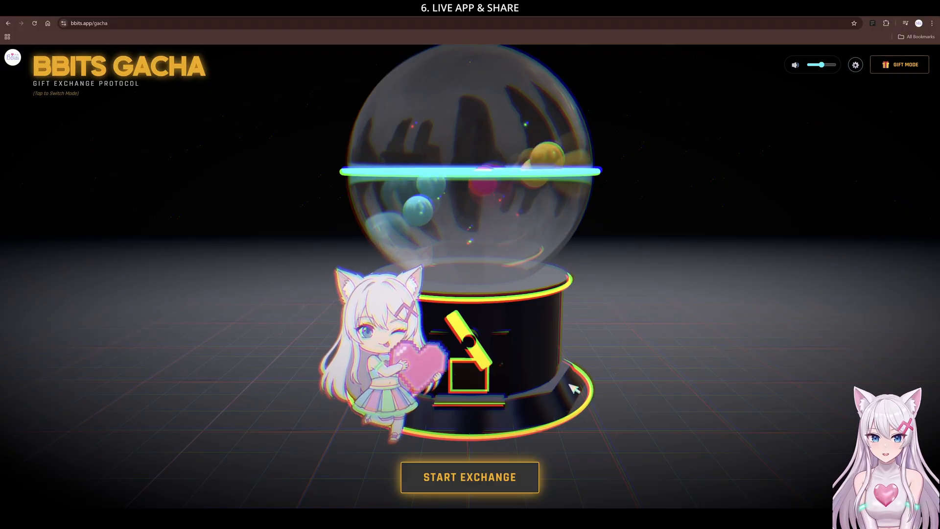
# Step: Start the gift exchange in Gift Mode and spin for player1
pyautogui.click(468, 477)
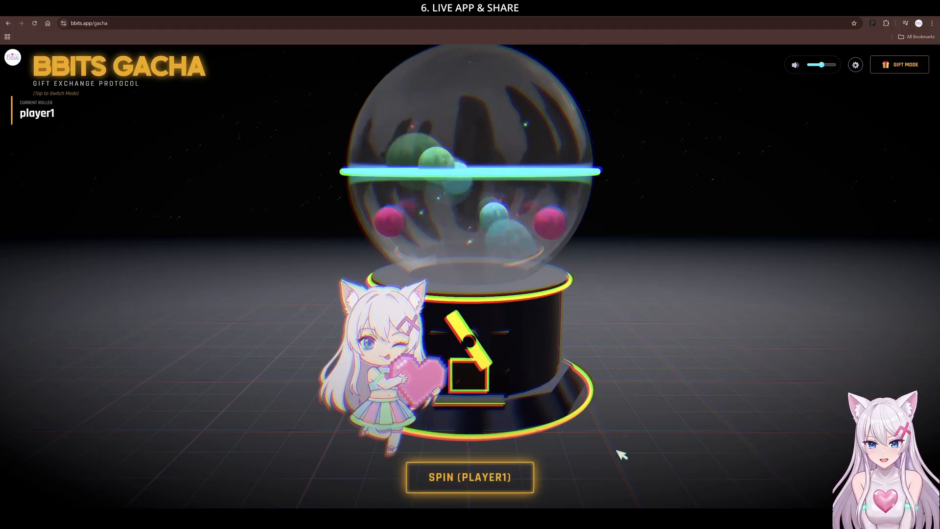
pyautogui.click(470, 475)
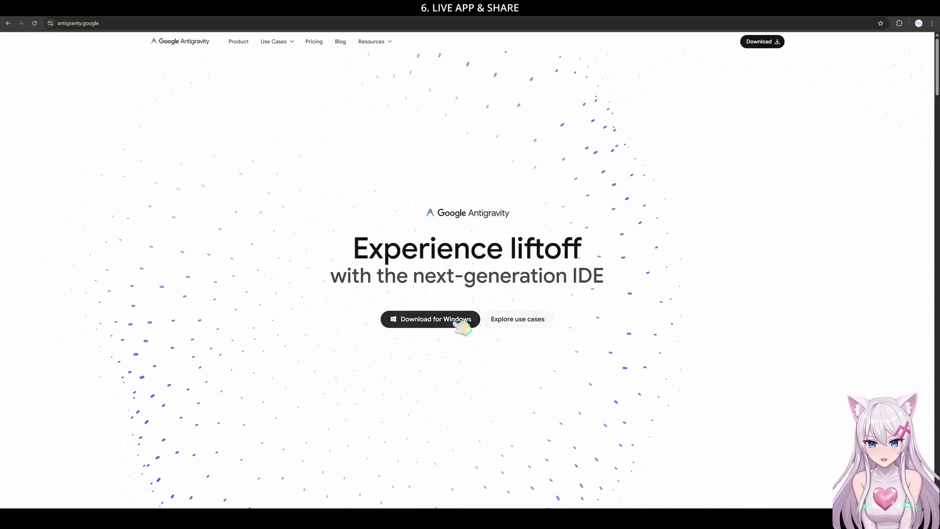
# Step: Open the Frontend page from the Use Cases menu and scroll through it
pyautogui.click(273, 41)
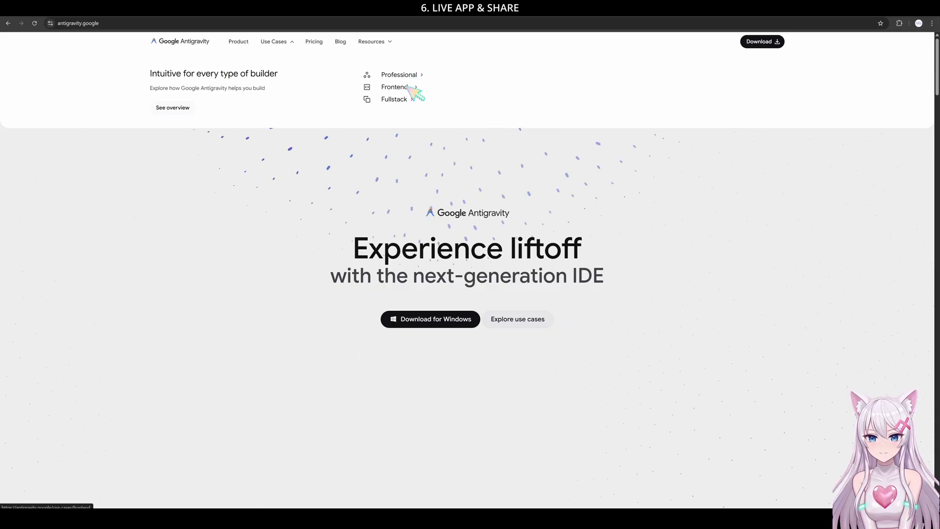
pyautogui.click(393, 86)
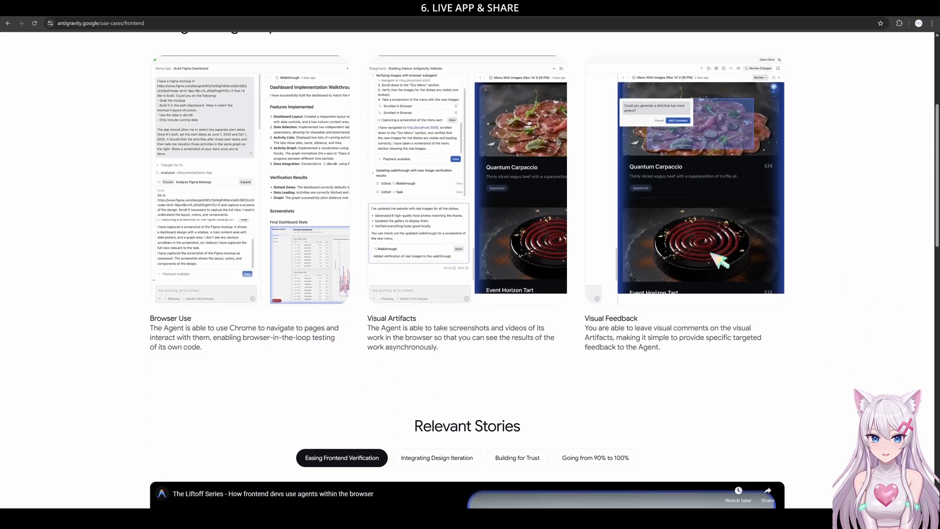
pyautogui.scroll(-3)
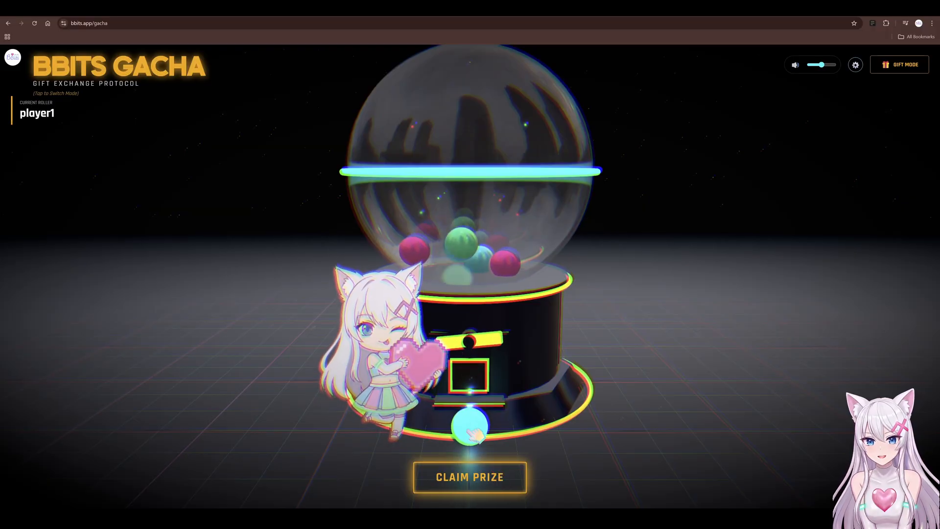
# Step: Claim player1's prize, spin for player5, then relaunch Gacha Life Tools and start a phone-view fate draw
pyautogui.click(470, 476)
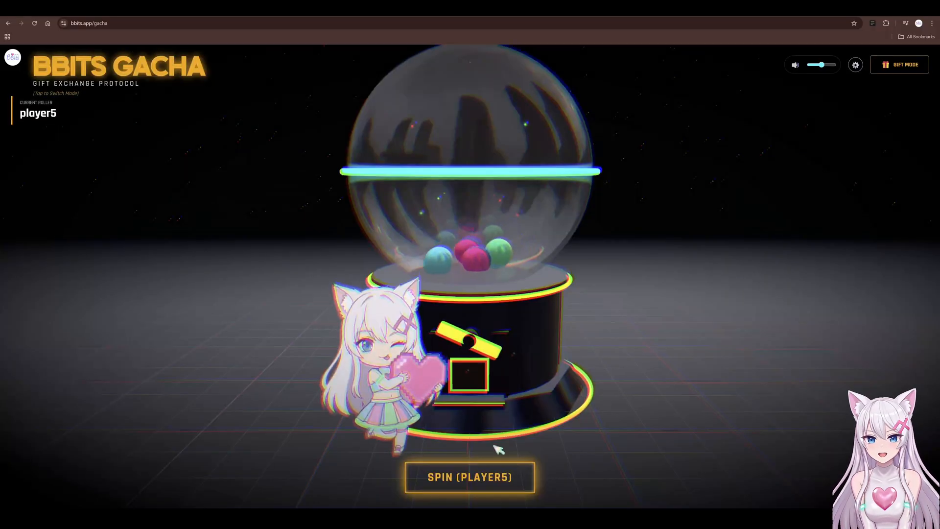
pyautogui.click(470, 476)
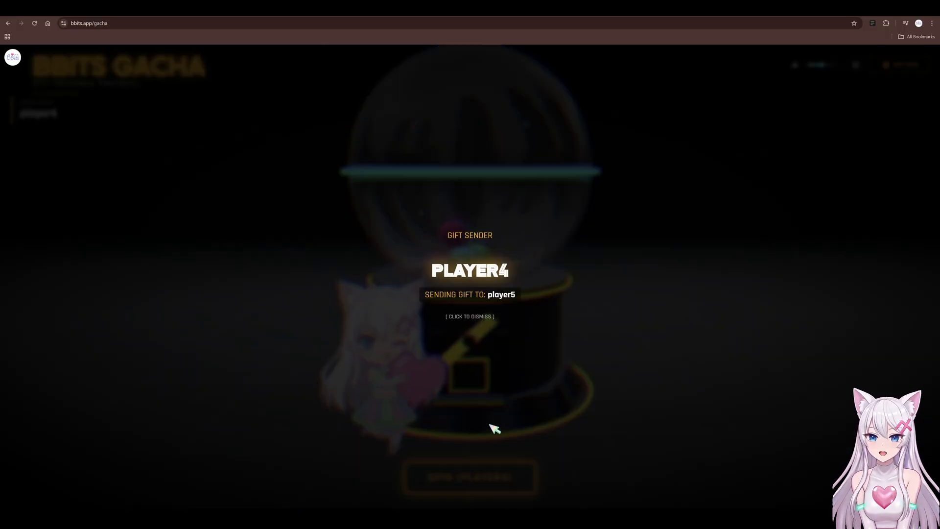
pyautogui.click(433, 67)
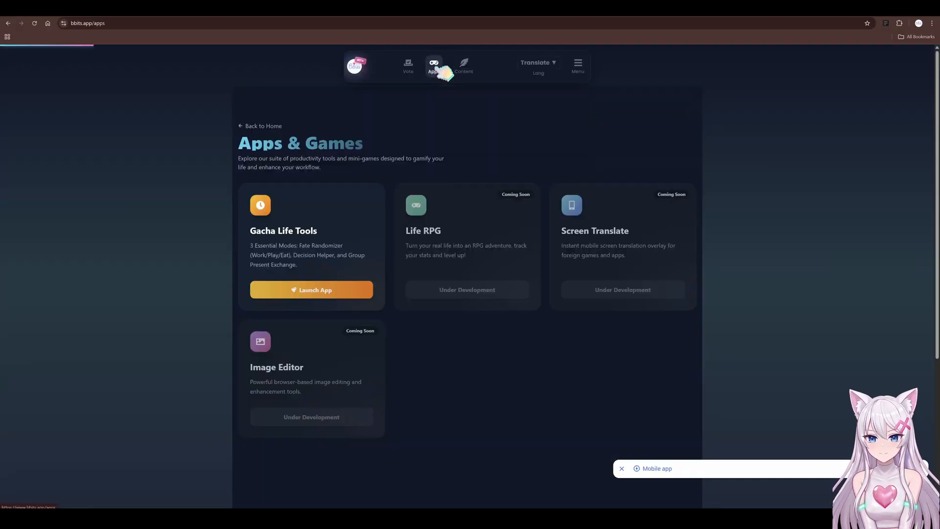
pyautogui.click(311, 290)
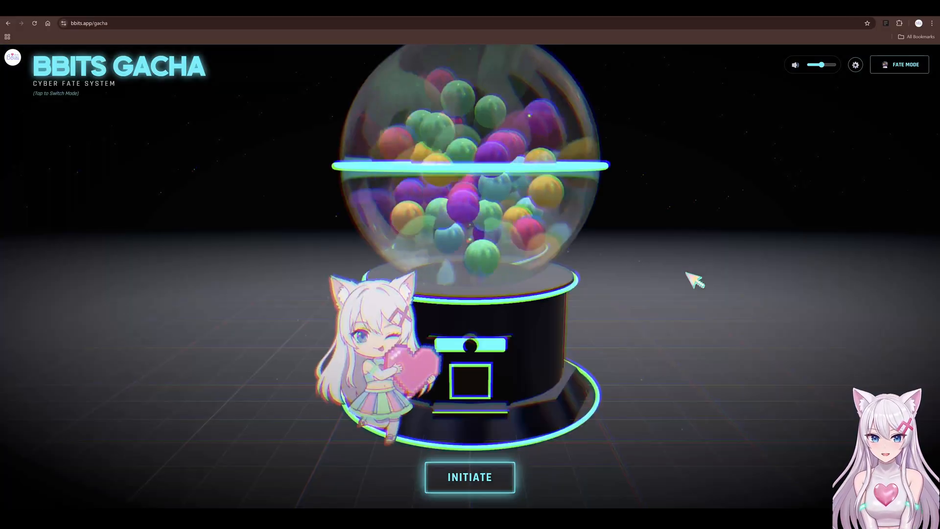
pyautogui.press('F12')
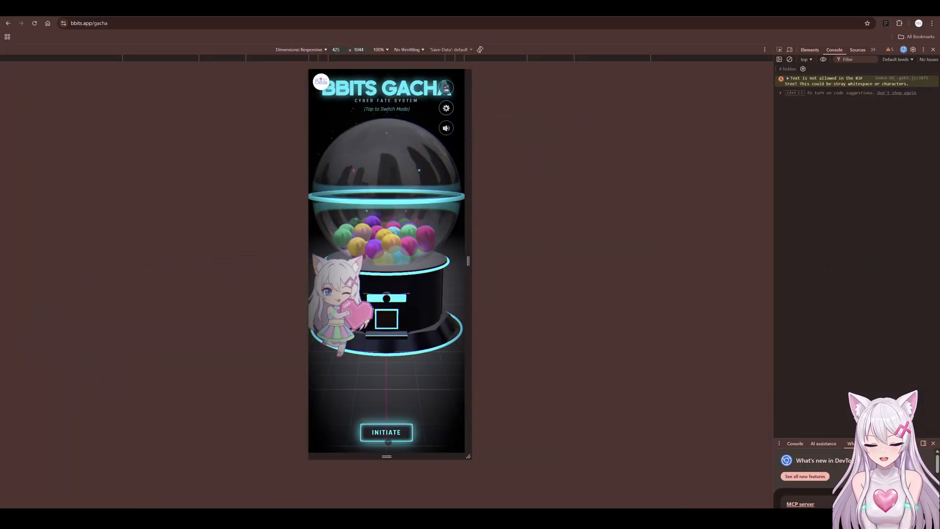
pyautogui.click(385, 431)
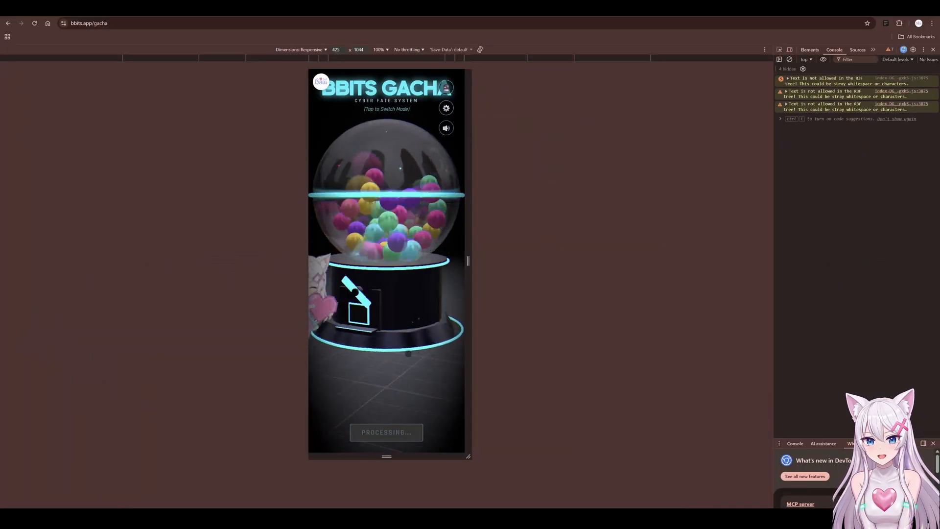